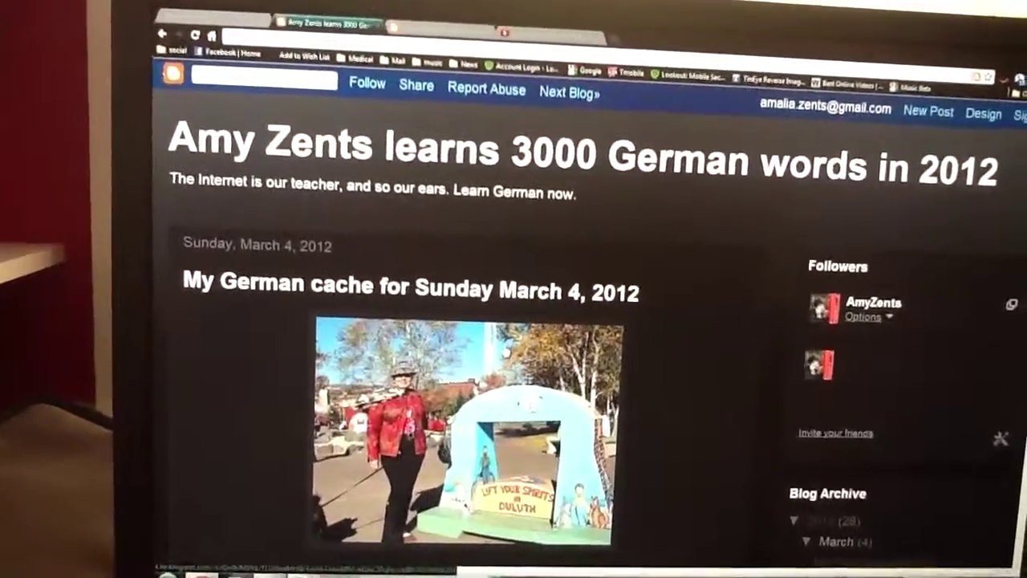
pyautogui.scroll(-3)
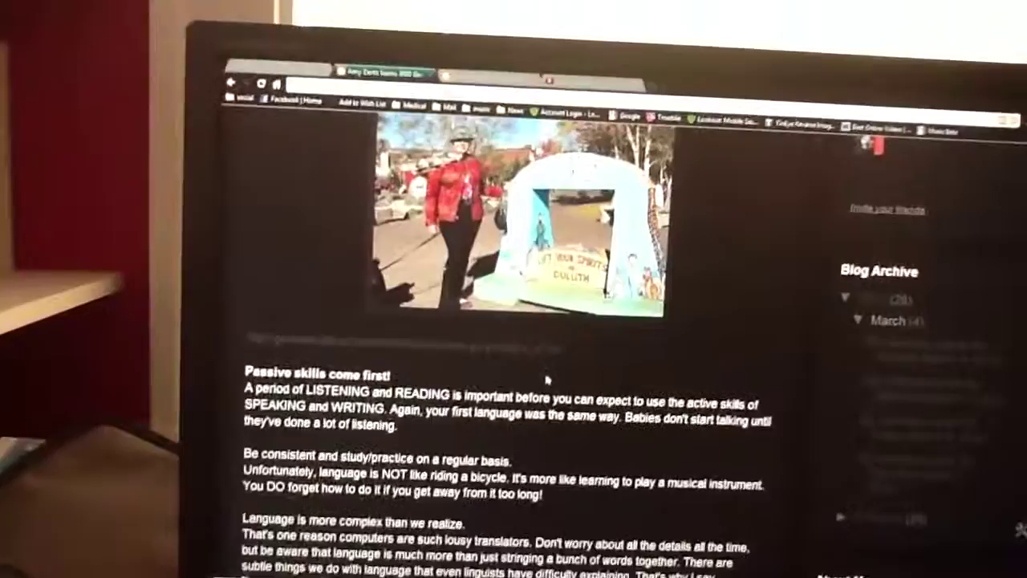
pyautogui.scroll(-3)
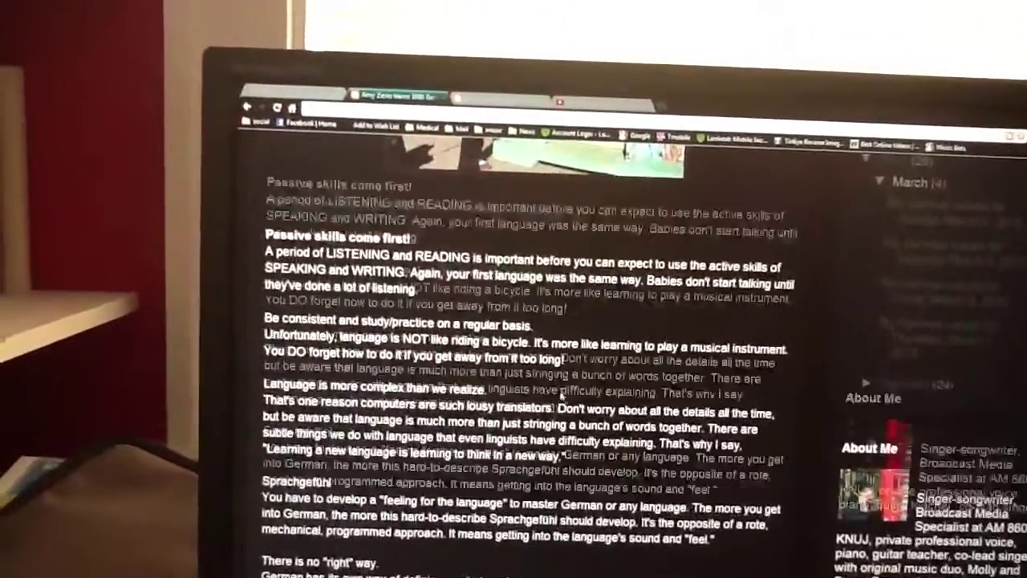
pyautogui.scroll(-3)
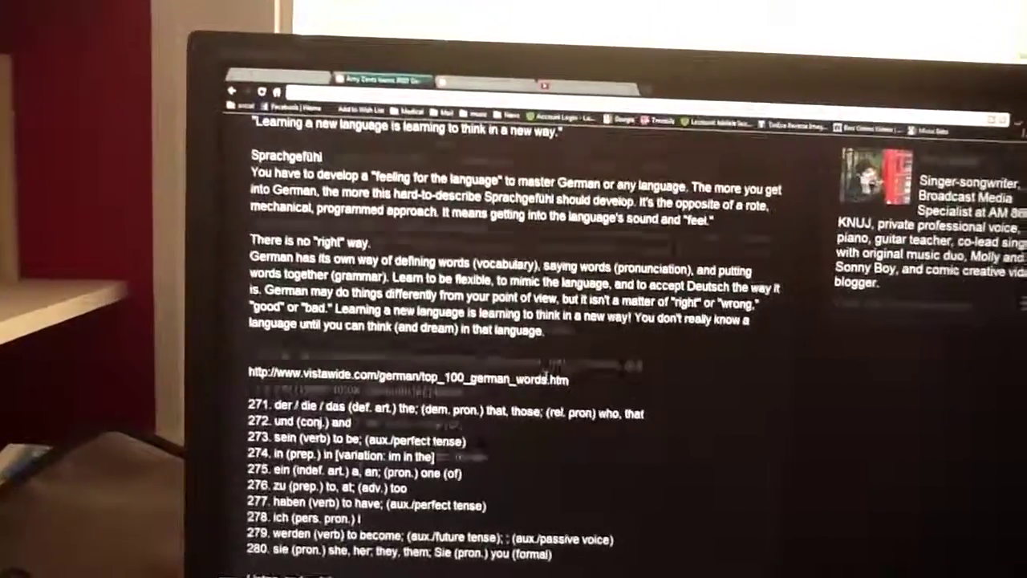
pyautogui.scroll(-3)
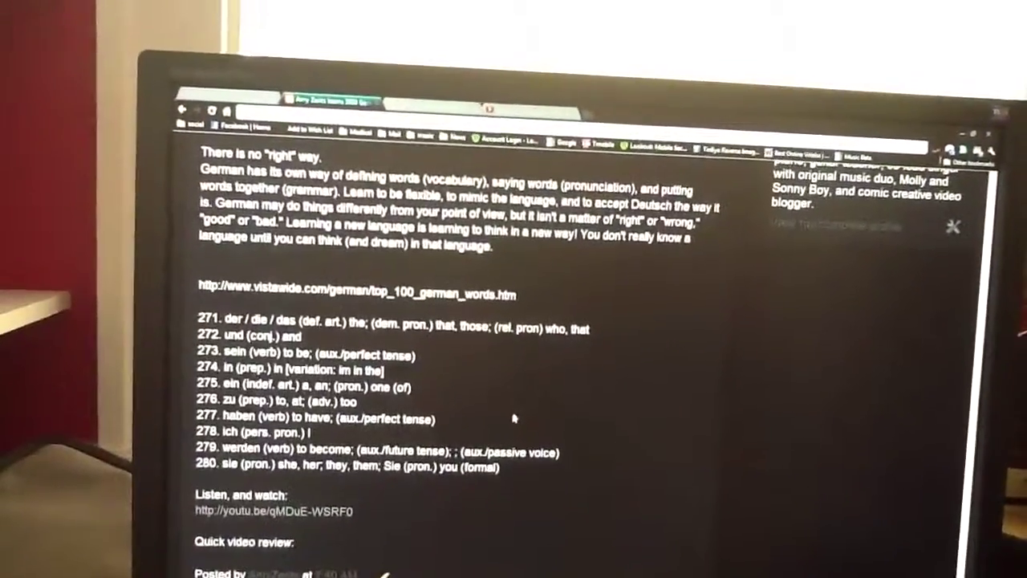
pyautogui.scroll(-3)
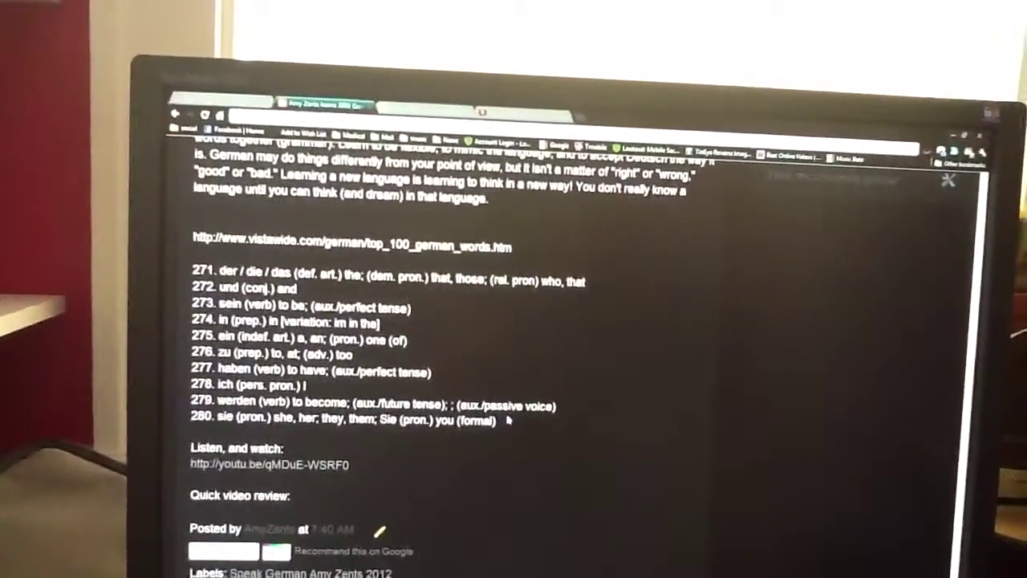